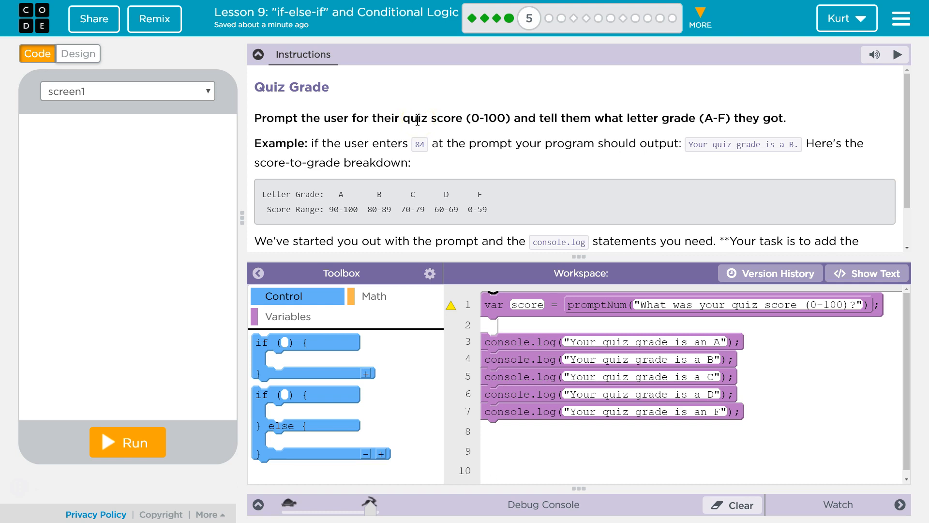
{"action": "mouse_move", "coordinate": [742, 119]}
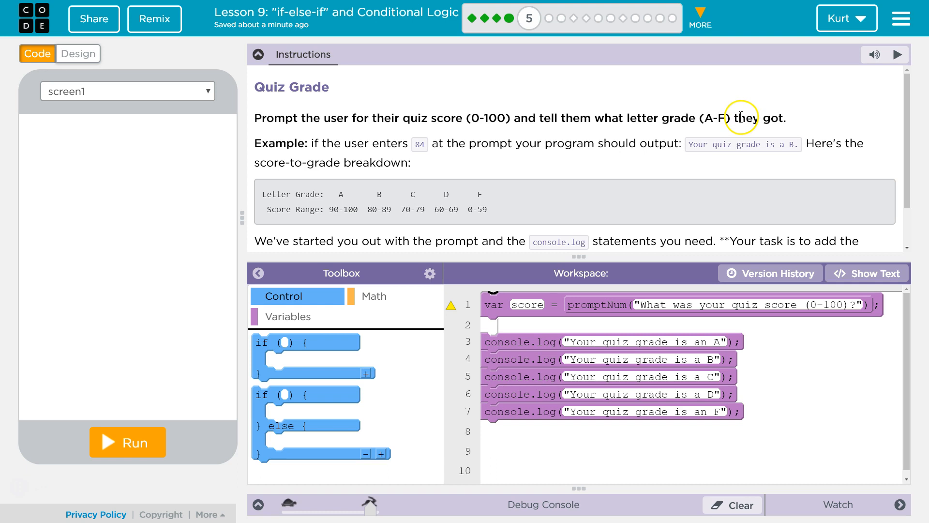
{"action": "mouse_move", "coordinate": [319, 161]}
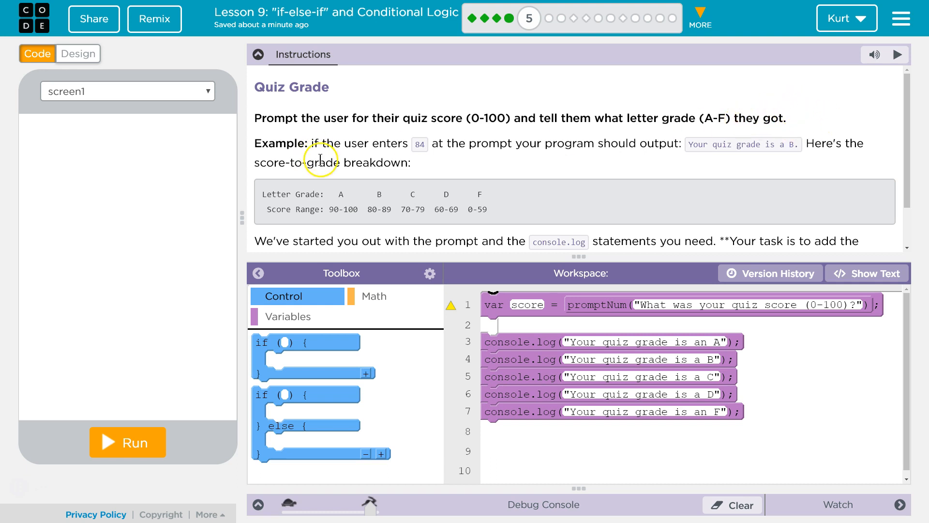
{"action": "mouse_move", "coordinate": [387, 150]}
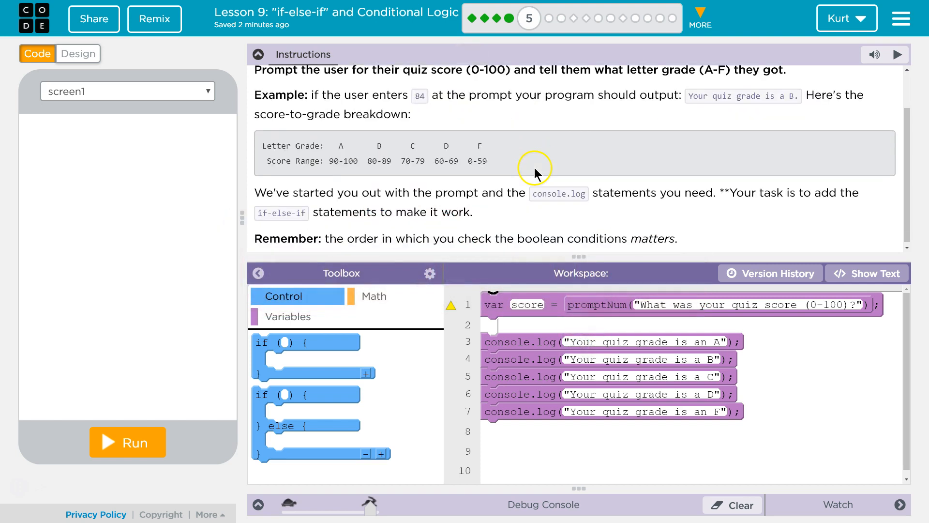
{"action": "mouse_move", "coordinate": [501, 205]}
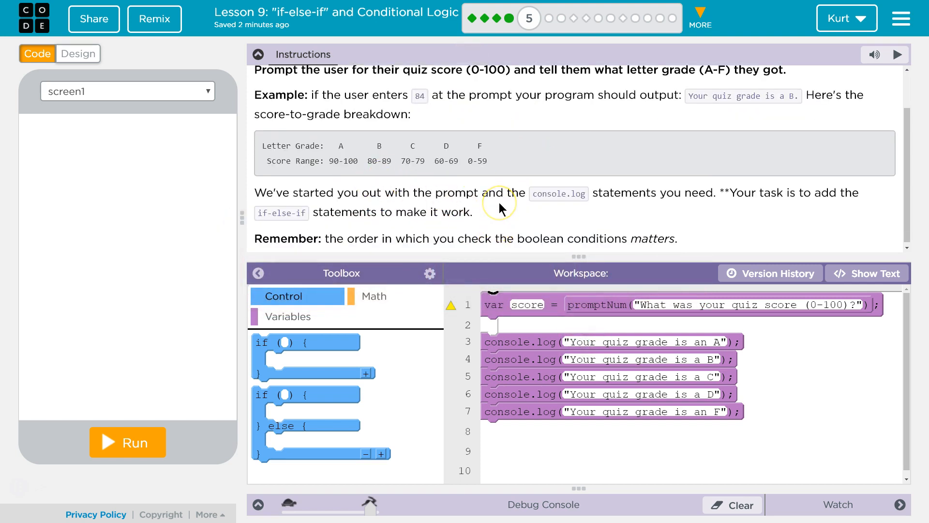
{"action": "mouse_move", "coordinate": [502, 209]}
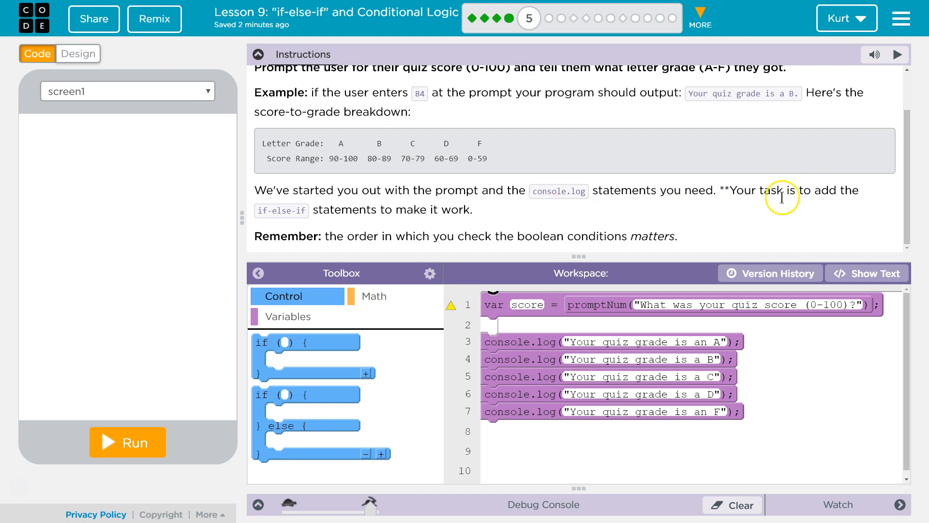
{"action": "mouse_move", "coordinate": [588, 231]}
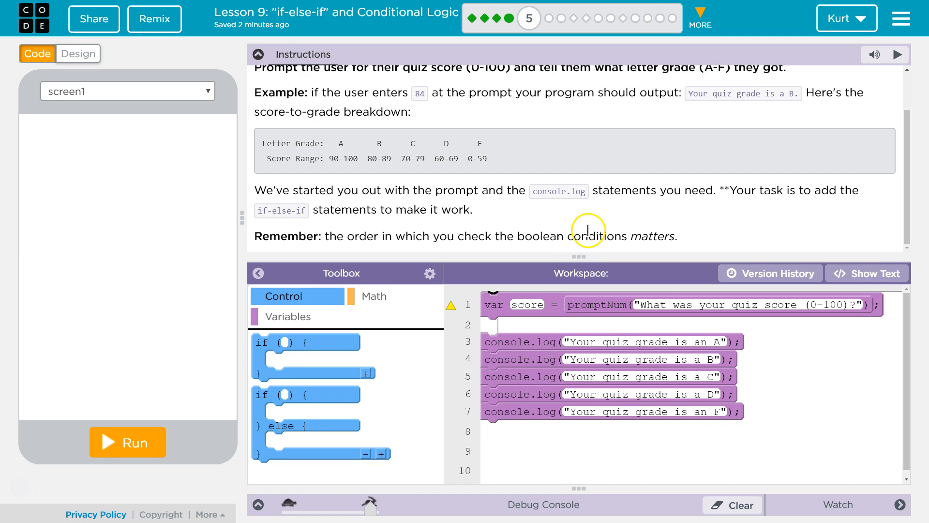
{"action": "mouse_move", "coordinate": [591, 227]}
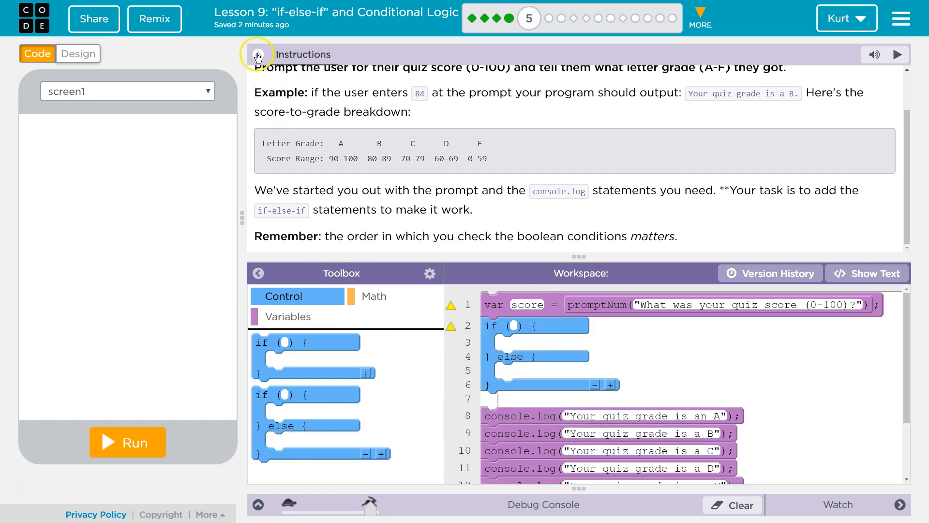
Step: Make the if condition score >= 90 using a comparison block from the Math category
{"action": "left_click", "coordinate": [258, 54]}
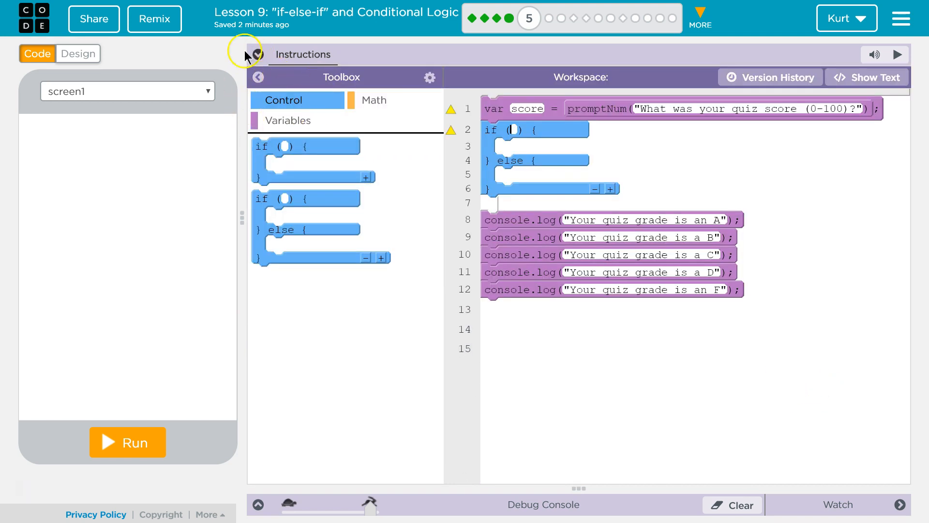
{"action": "left_click", "coordinate": [257, 54]}
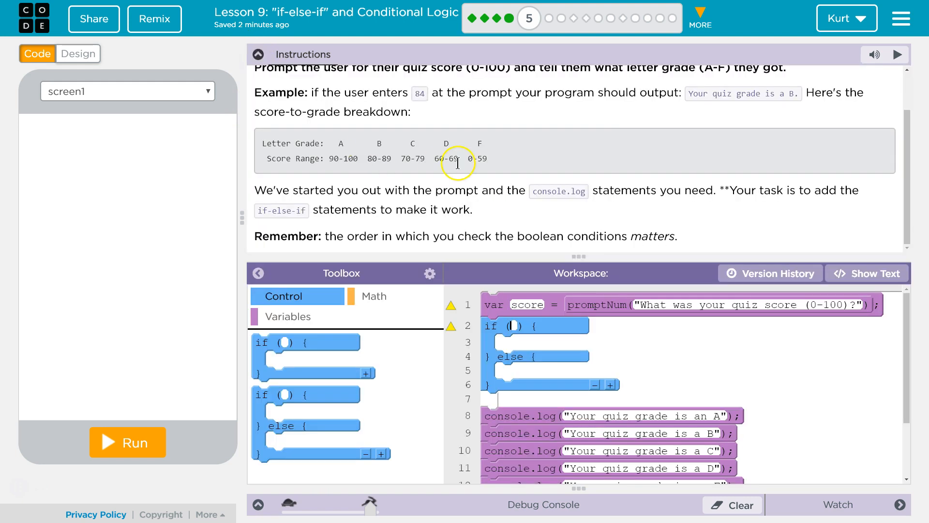
{"action": "mouse_move", "coordinate": [366, 157]}
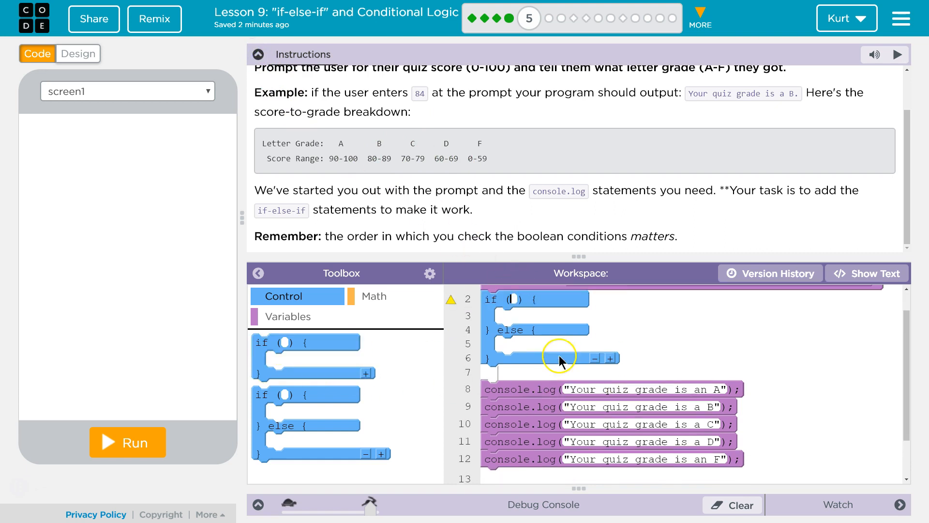
{"action": "left_click", "coordinate": [373, 296]}
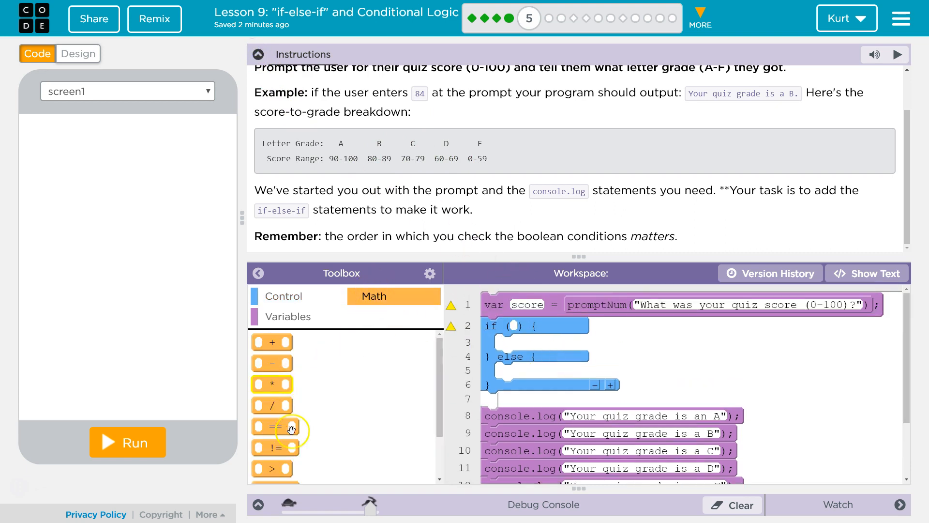
{"action": "mouse_move", "coordinate": [278, 460]}
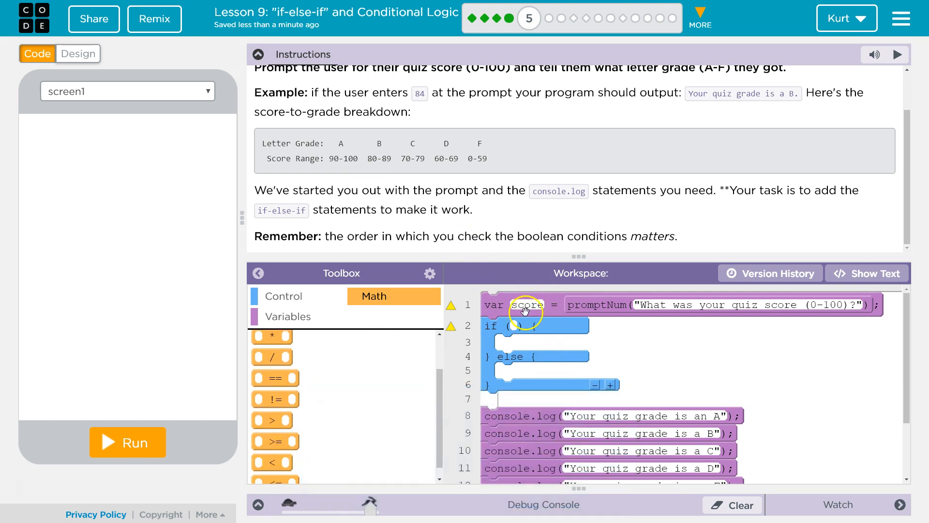
{"action": "mouse_move", "coordinate": [653, 294]}
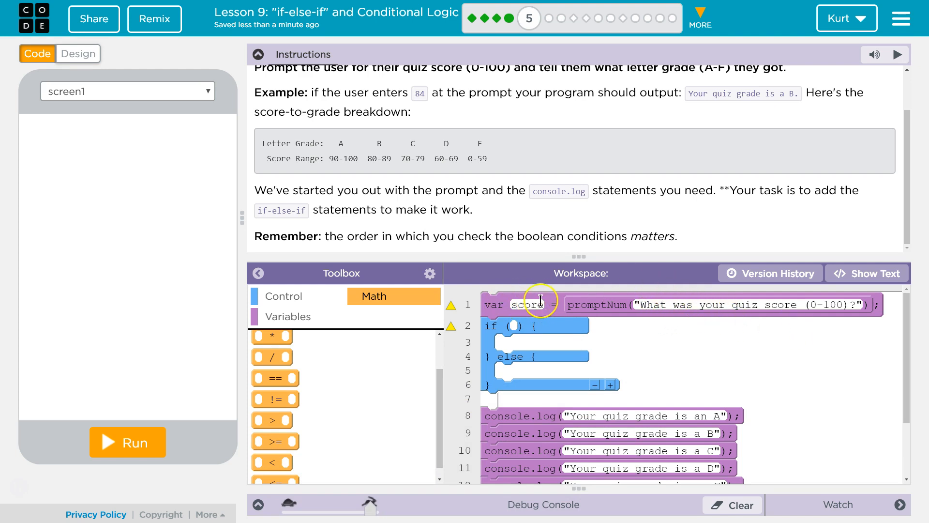
{"action": "left_click_drag", "start_coordinate": [274, 441], "coordinate": [503, 398]}
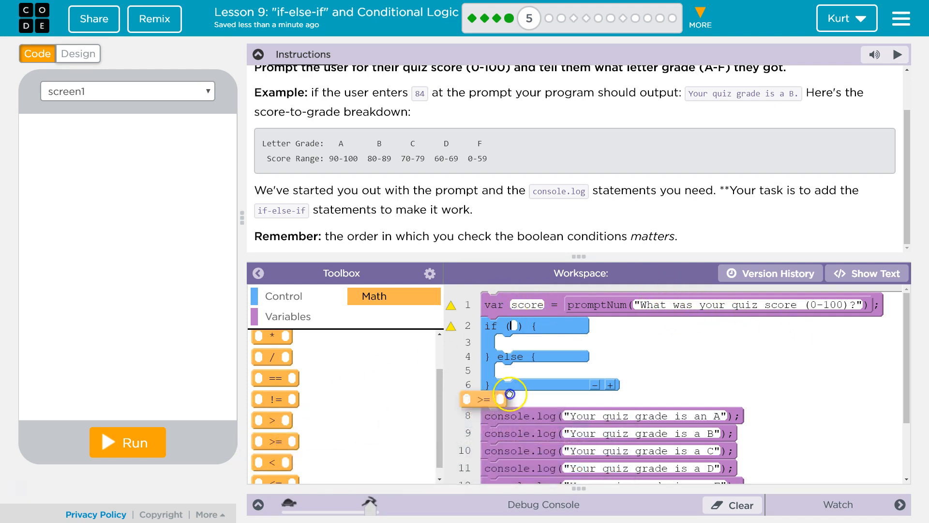
{"action": "left_click_drag", "start_coordinate": [503, 398], "coordinate": [524, 330]}
{"action": "type", "text": "score"}
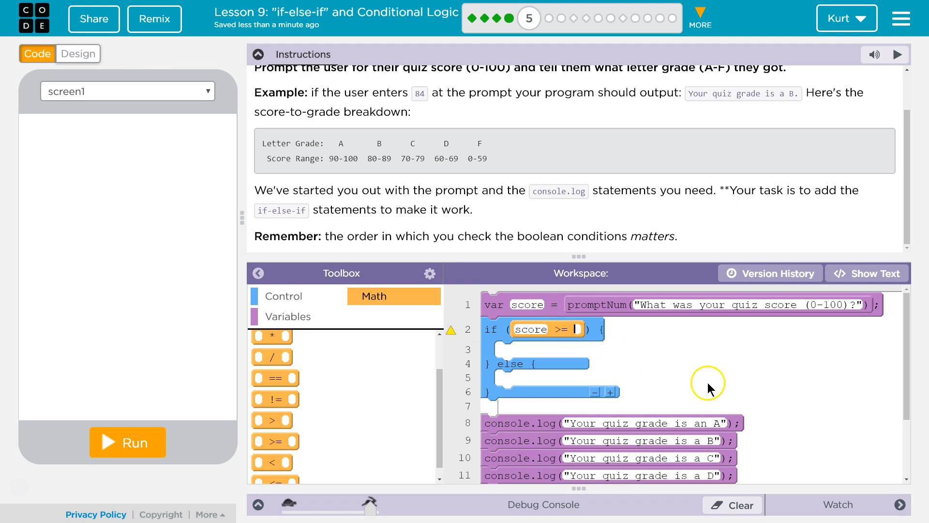
{"action": "type", "text": "90"}
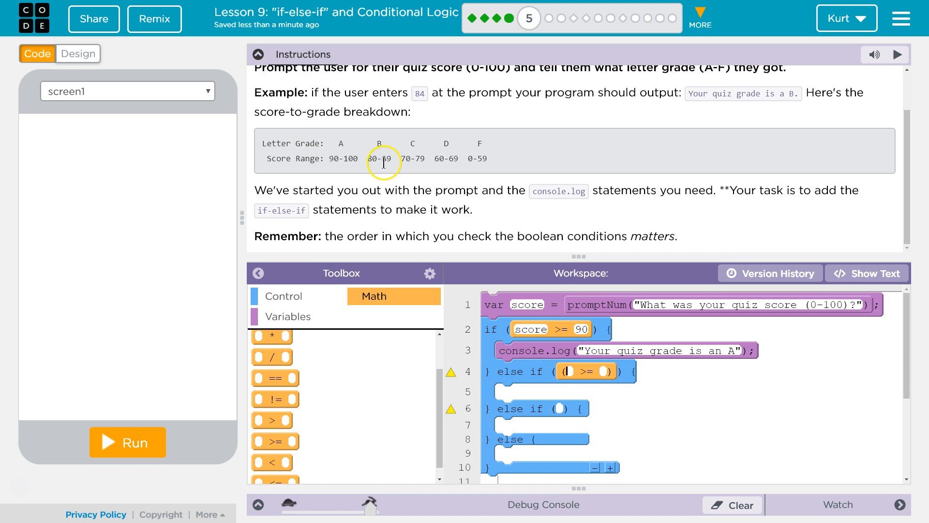
{"action": "mouse_move", "coordinate": [481, 253]}
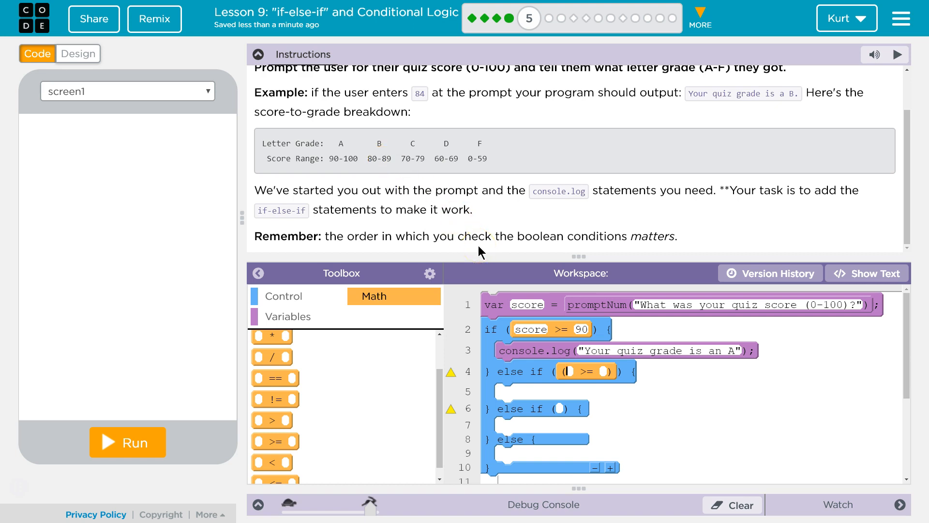
Step: Fill the else-if conditions with score >= 80, 70 and 60 for the B, C and D branches
{"action": "type", "text": "score"}
{"action": "left_click", "coordinate": [605, 371]}
{"action": "type", "text": "80"}
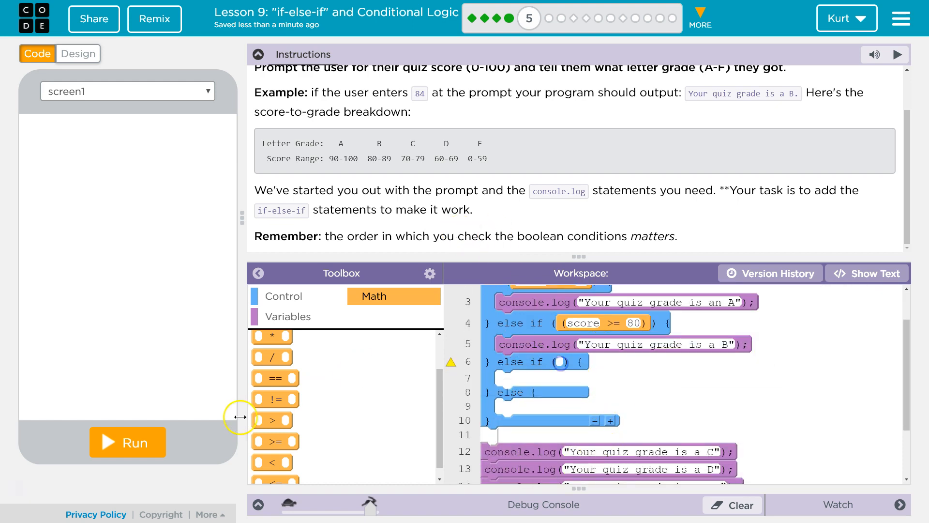
{"action": "left_click_drag", "start_coordinate": [270, 419], "coordinate": [563, 373]}
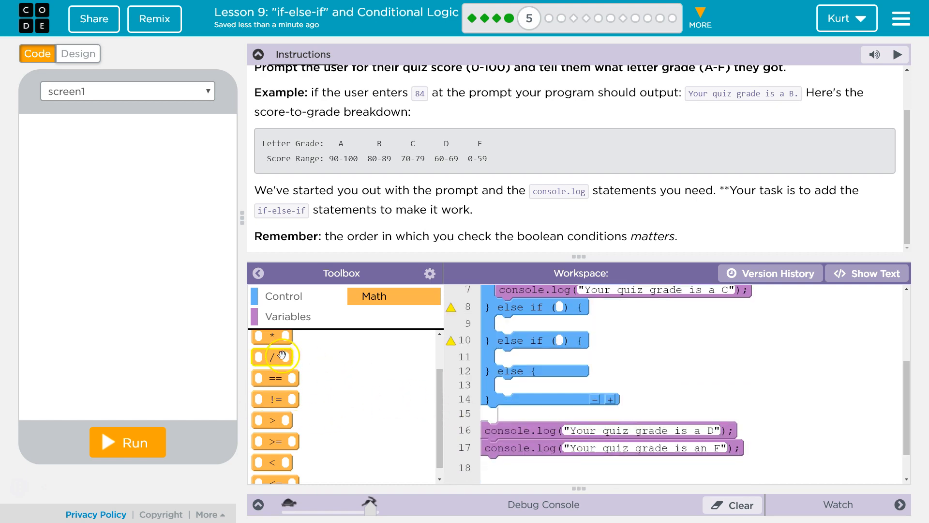
{"action": "left_click_drag", "start_coordinate": [272, 356], "coordinate": [580, 321]}
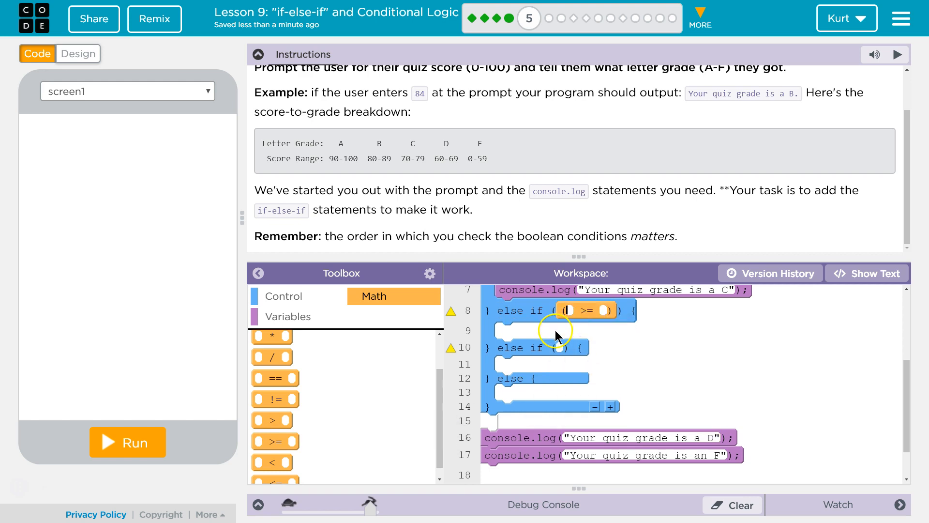
{"action": "type", "text": "sd"}
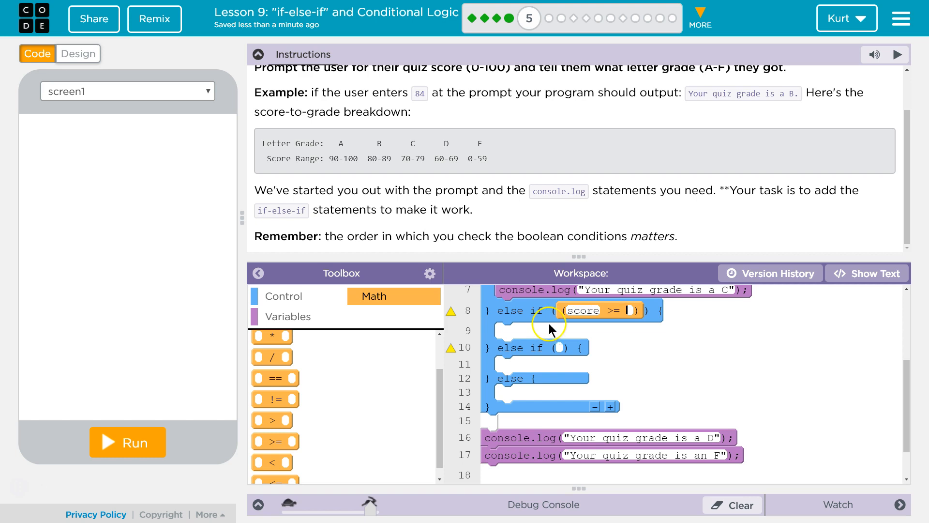
{"action": "type", "text": "60"}
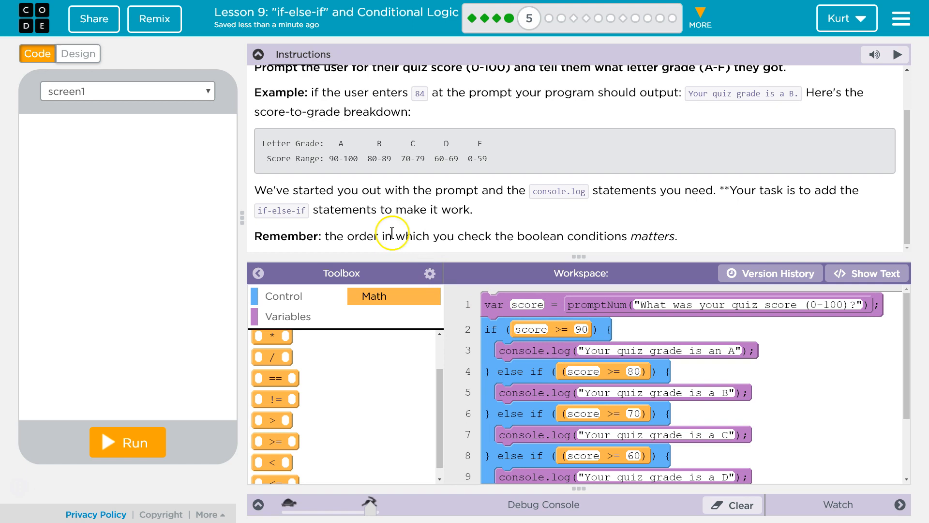
{"action": "left_click", "coordinate": [259, 54]}
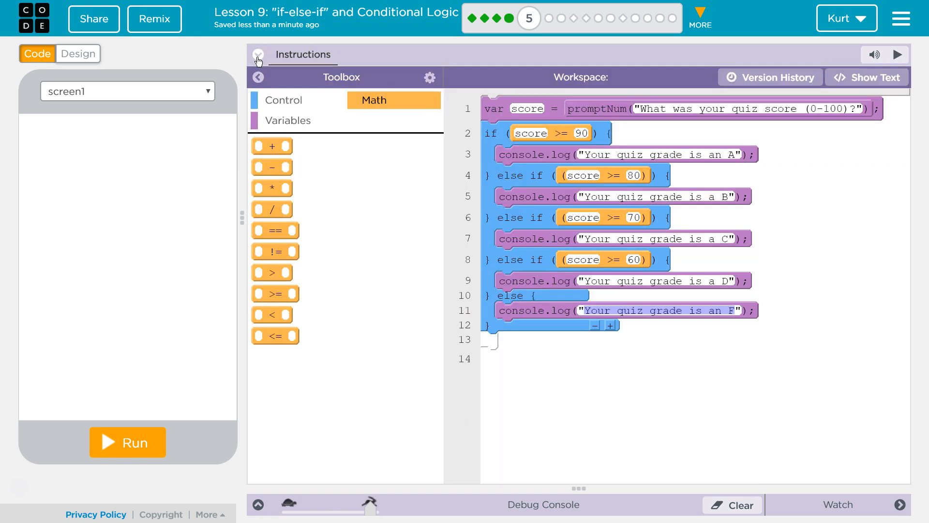
Step: Run the grade program and submit scores to see A and F logged
{"action": "left_click", "coordinate": [260, 54]}
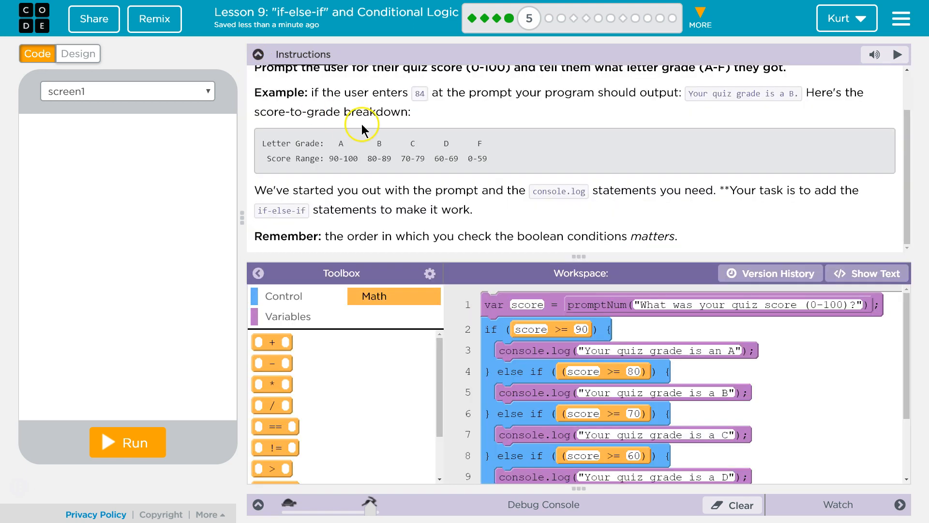
{"action": "left_click", "coordinate": [259, 54]}
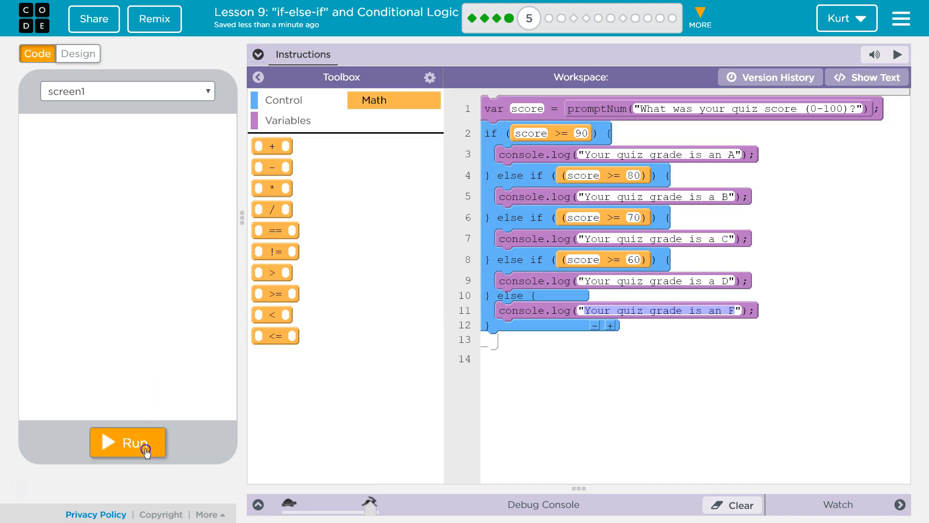
{"action": "left_click", "coordinate": [128, 442]}
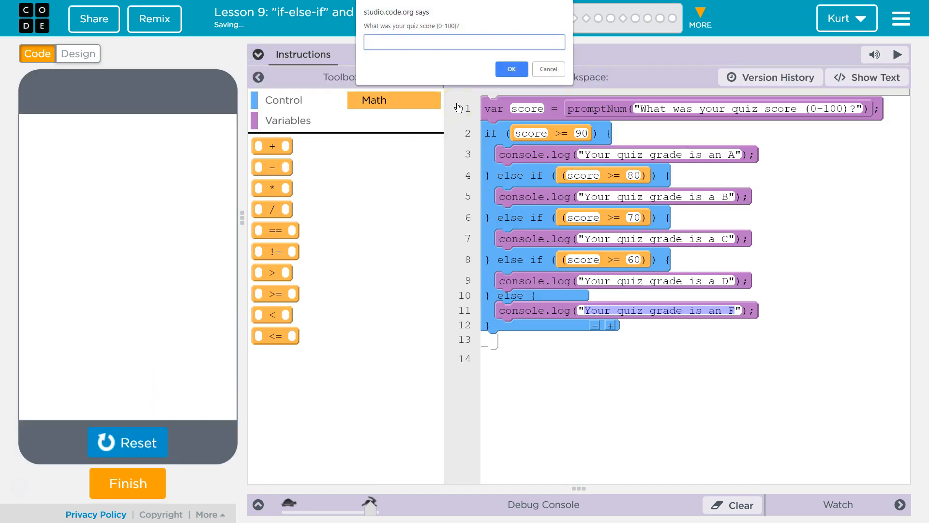
{"action": "left_click", "coordinate": [511, 68]}
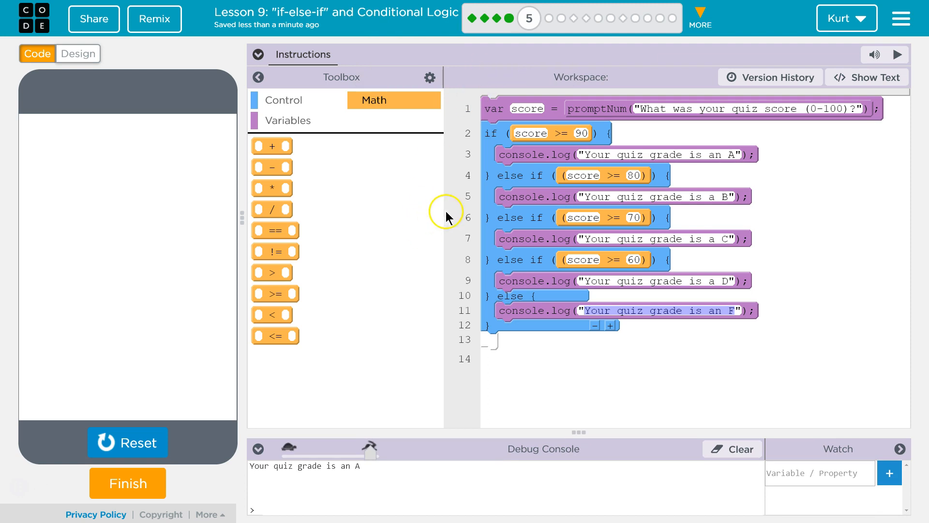
{"action": "mouse_move", "coordinate": [143, 451]}
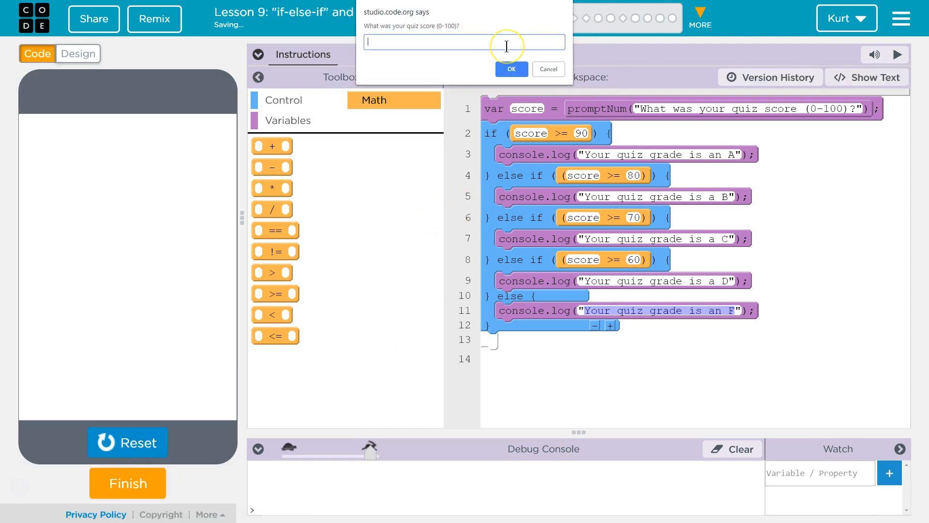
{"action": "left_click", "coordinate": [511, 69]}
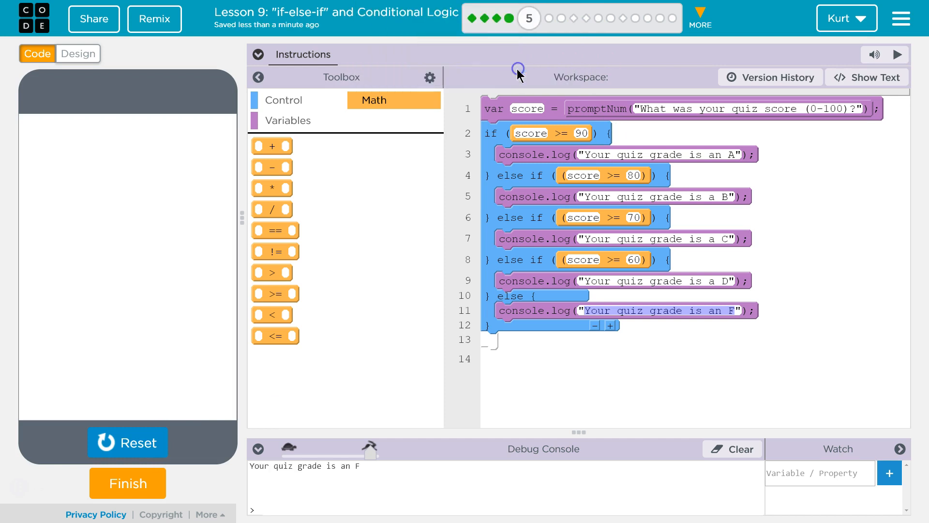
Step: Reset and run again with another score, getting a C grade in the console
{"action": "left_click", "coordinate": [119, 435]}
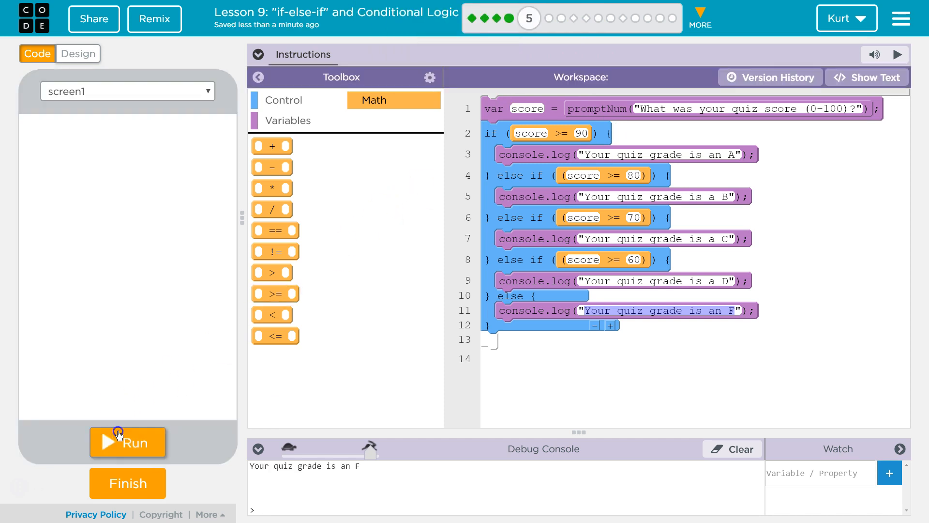
{"action": "left_click", "coordinate": [128, 441]}
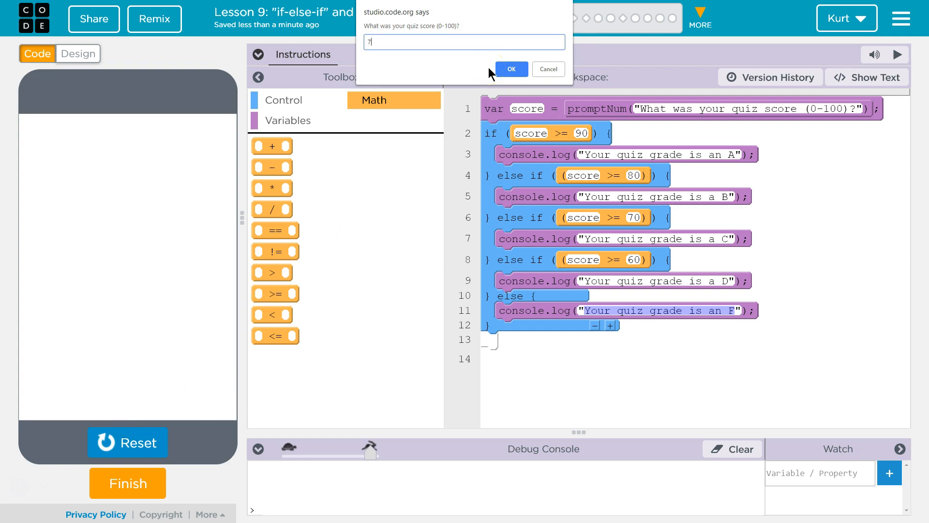
{"action": "left_click", "coordinate": [511, 69]}
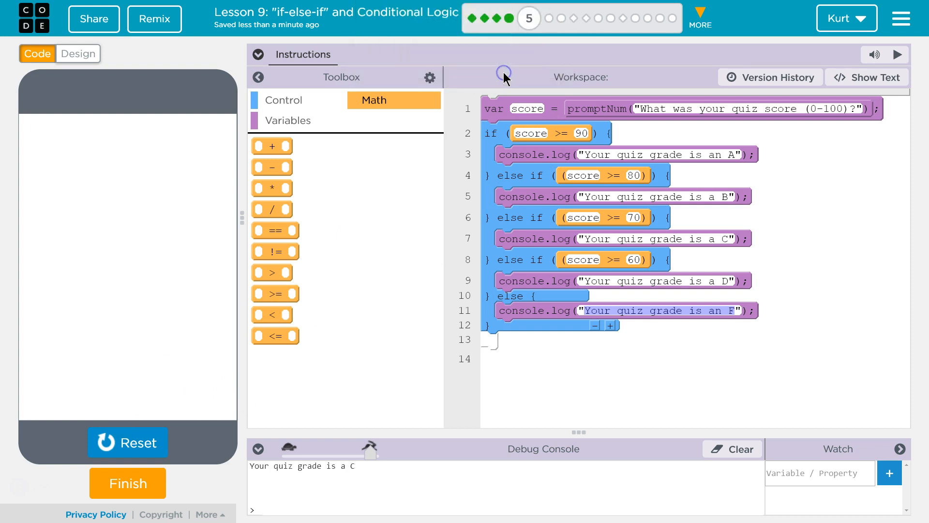
{"action": "mouse_move", "coordinate": [561, 328]}
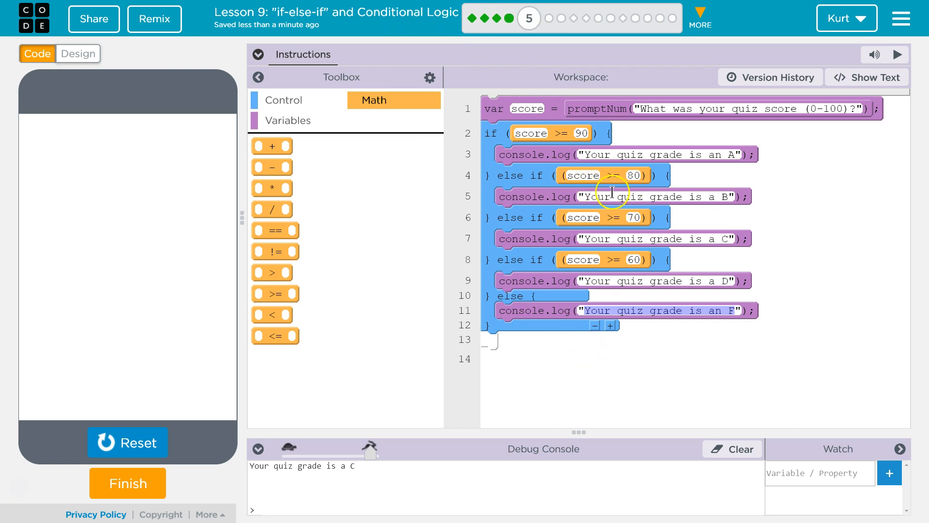
{"action": "mouse_move", "coordinate": [573, 175]}
{"action": "type", "text": "9"}
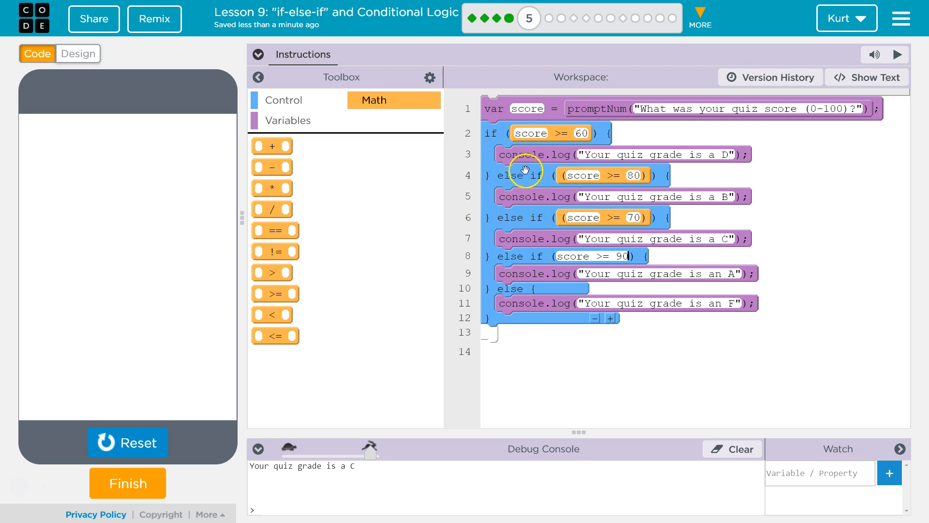
Step: Reset and run the reordered program with a high score, which logs D
{"action": "left_click", "coordinate": [128, 442]}
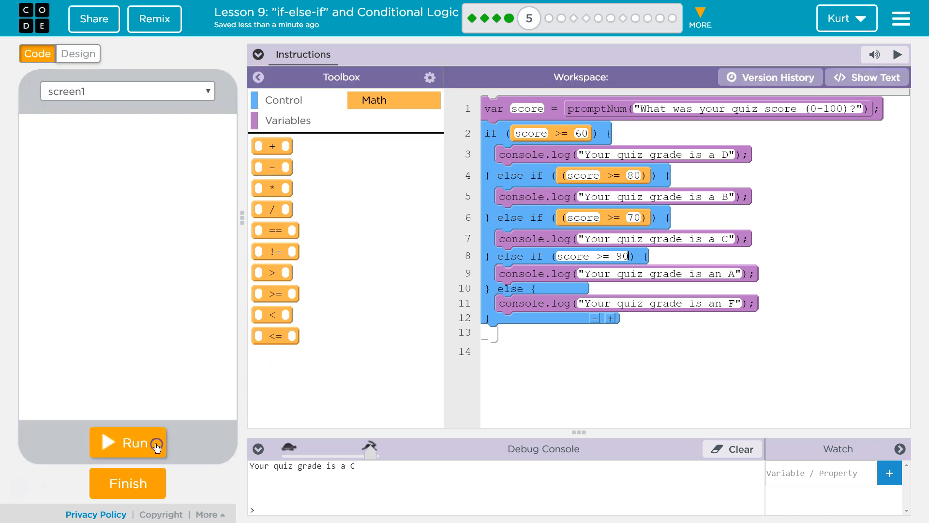
{"action": "left_click", "coordinate": [128, 441]}
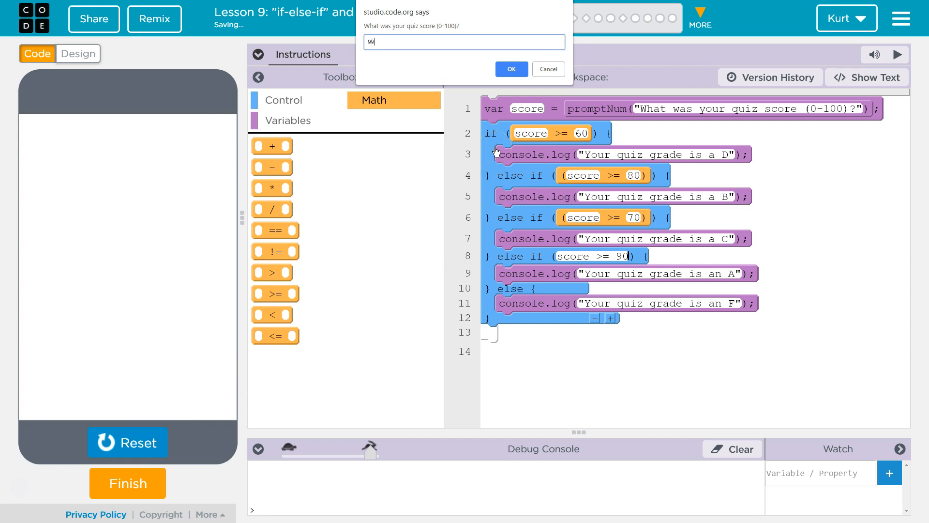
{"action": "left_click", "coordinate": [511, 69]}
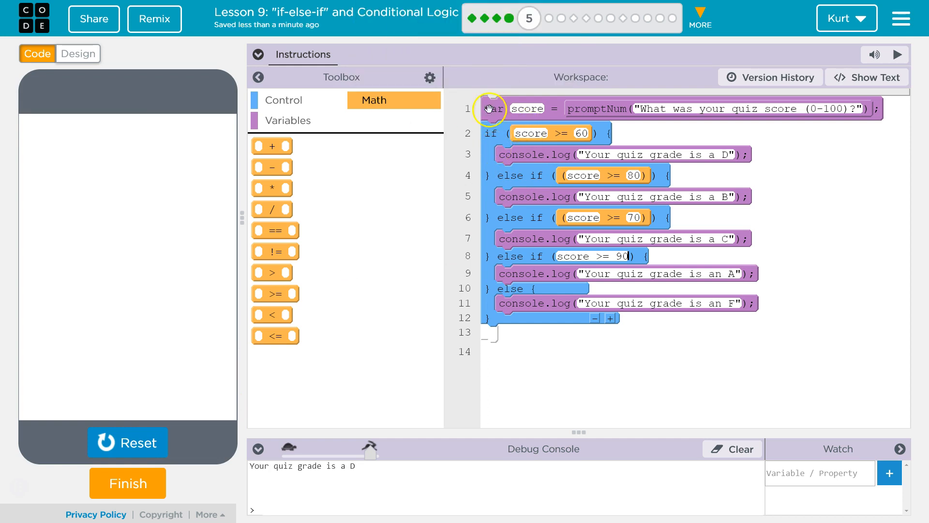
Step: Run once more with score 78, again getting a D grade
{"action": "left_click", "coordinate": [898, 54]}
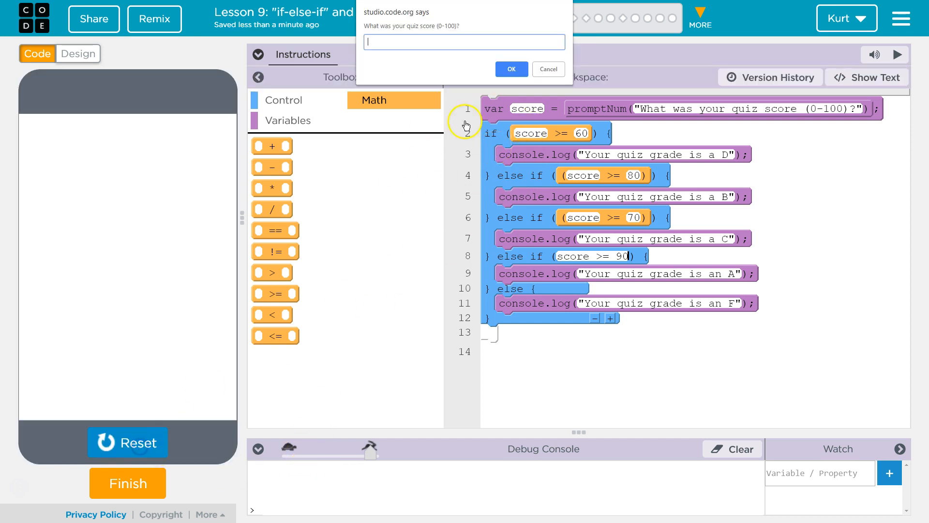
{"action": "type", "text": "78"}
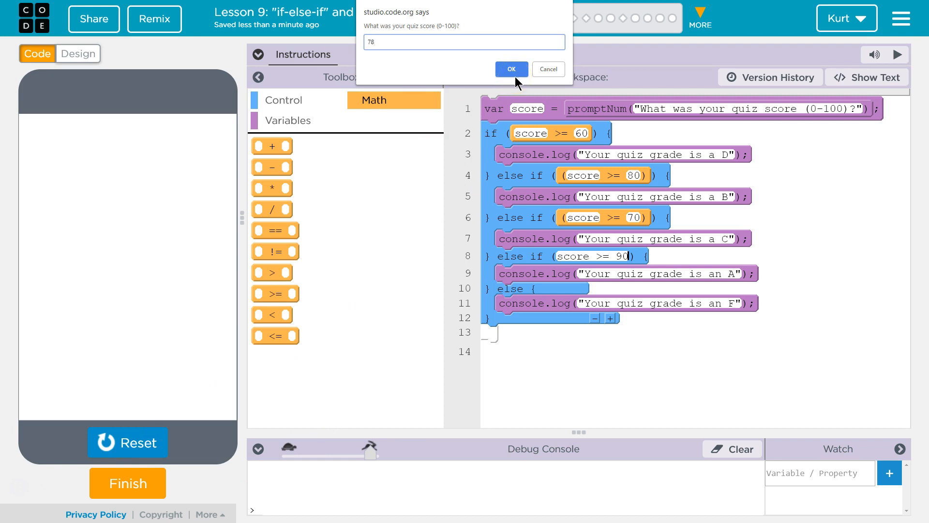
{"action": "left_click", "coordinate": [512, 70]}
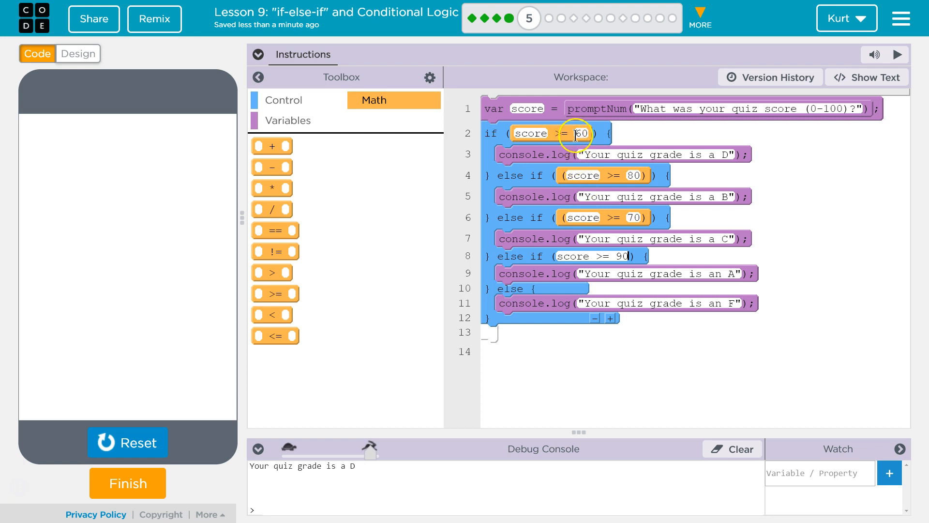
{"action": "mouse_move", "coordinate": [659, 154]}
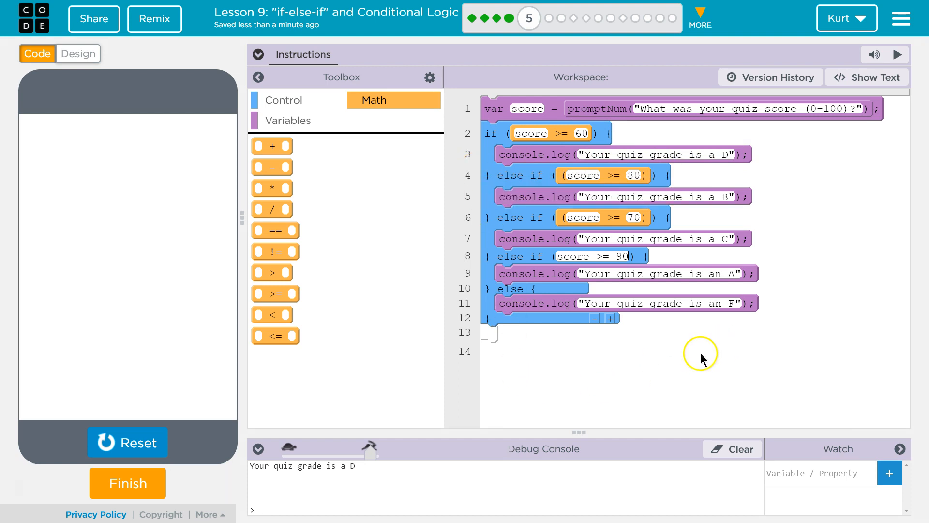
{"action": "mouse_move", "coordinate": [554, 150]}
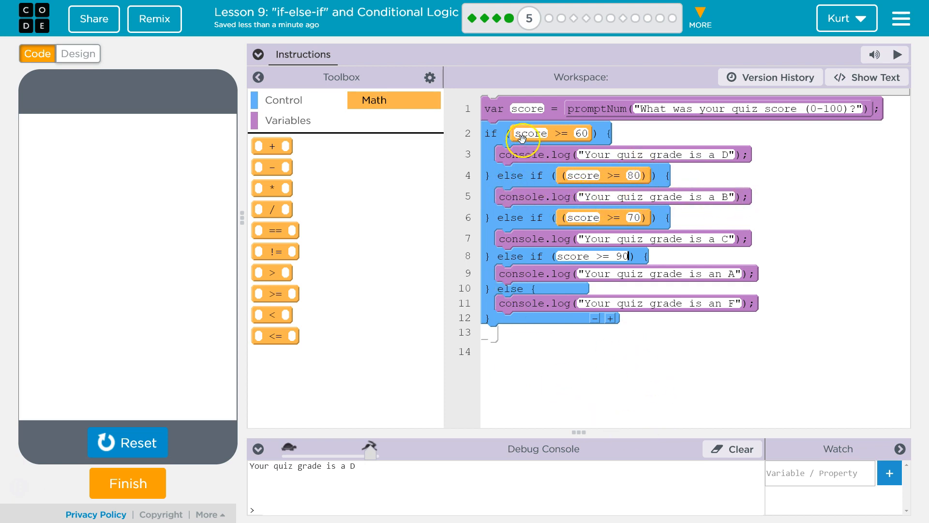
{"action": "mouse_move", "coordinate": [563, 294]}
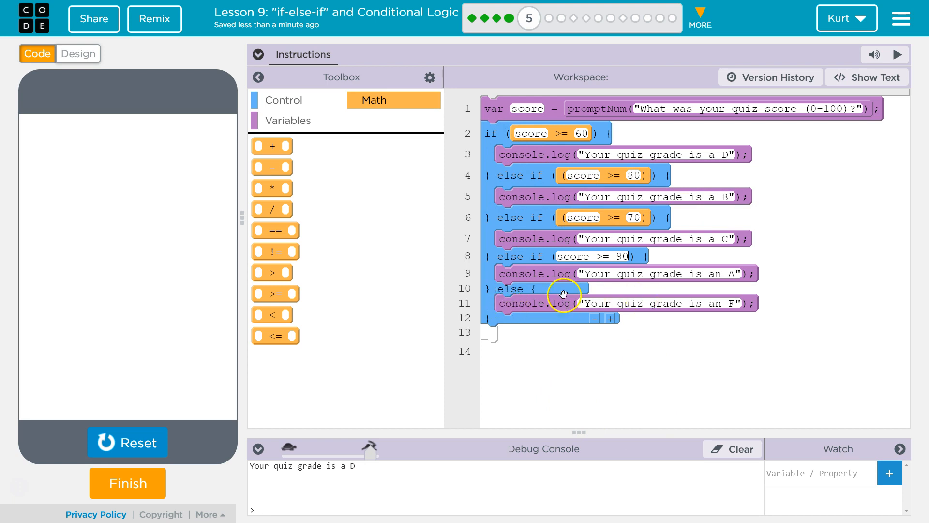